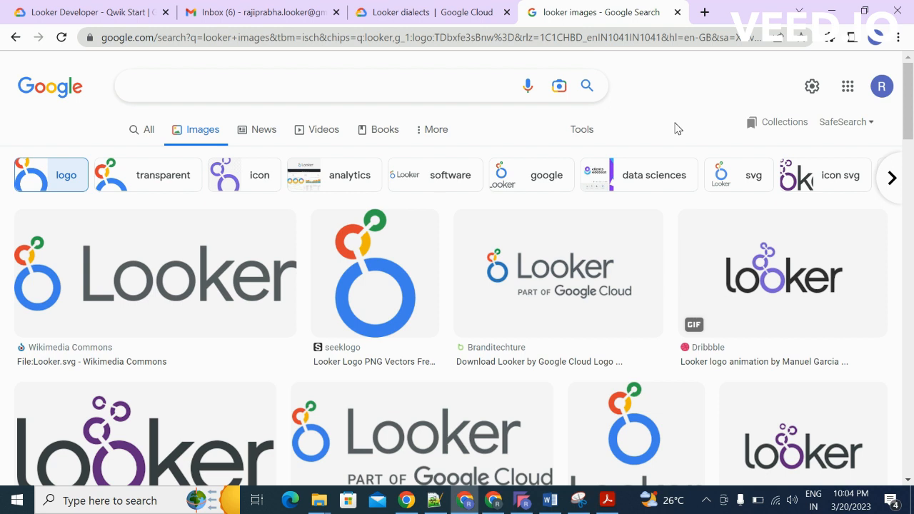
{"action": "mouse_move", "coordinate": [706, 202]}
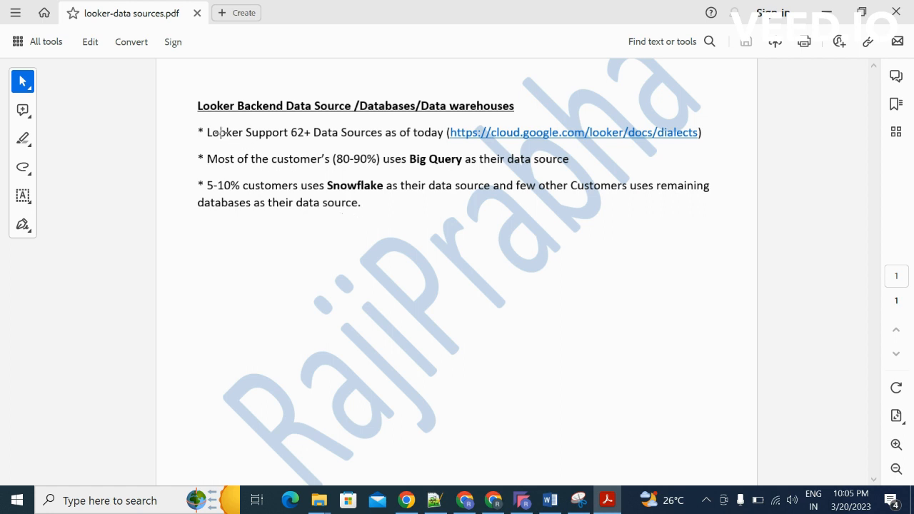
{"action": "mouse_move", "coordinate": [437, 419]}
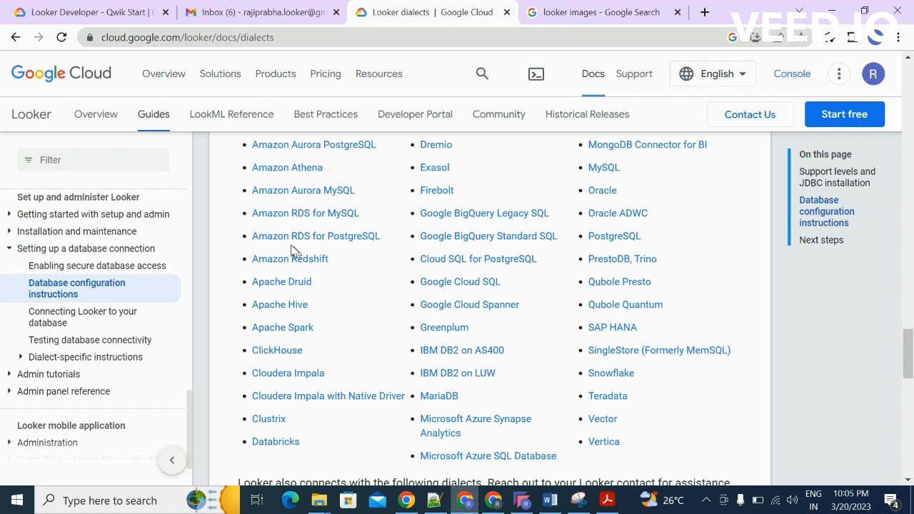
{"action": "mouse_move", "coordinate": [457, 363]}
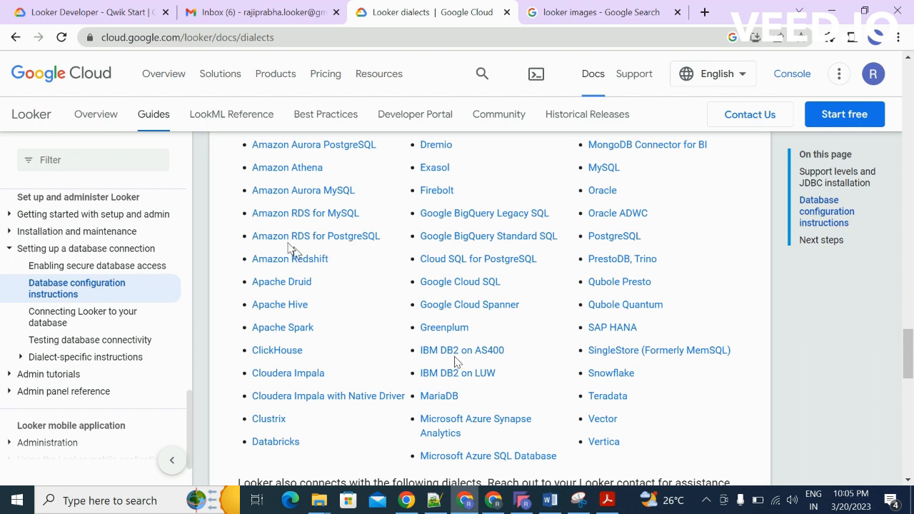
{"action": "mouse_move", "coordinate": [497, 326]}
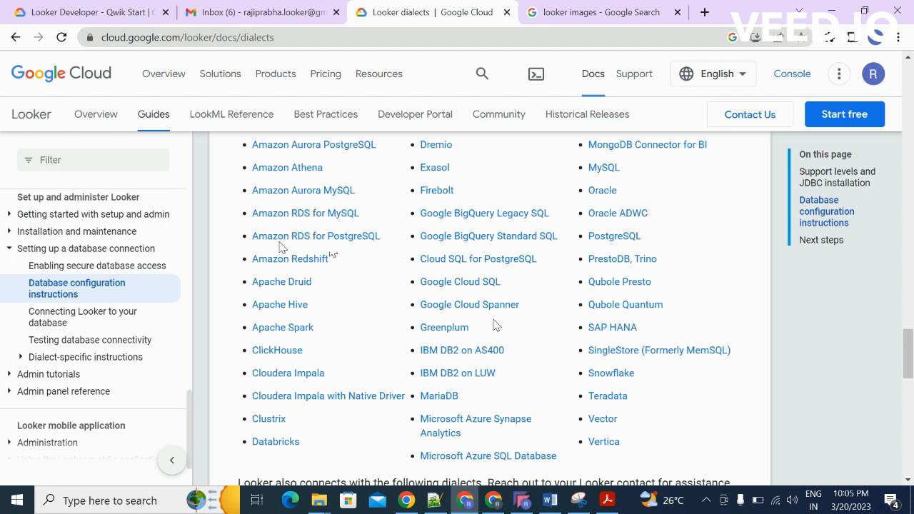
{"action": "mouse_move", "coordinate": [402, 307]}
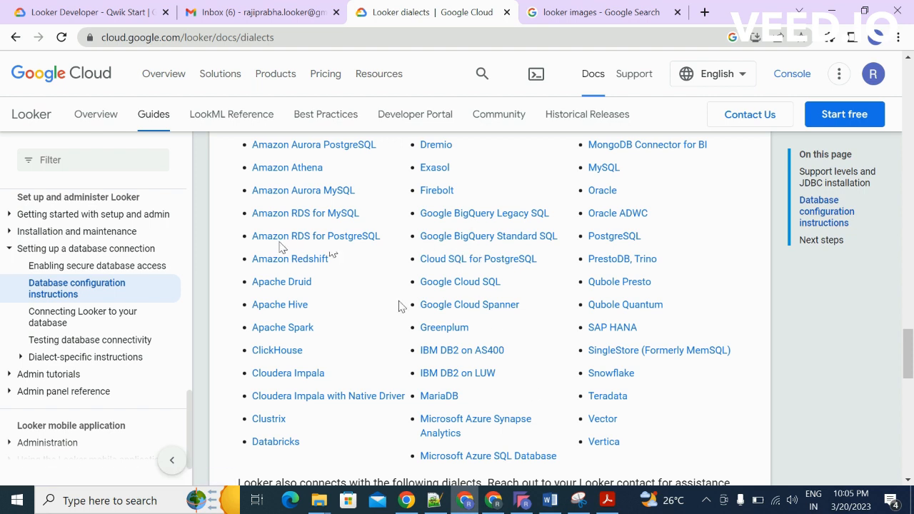
{"action": "mouse_move", "coordinate": [815, 313]}
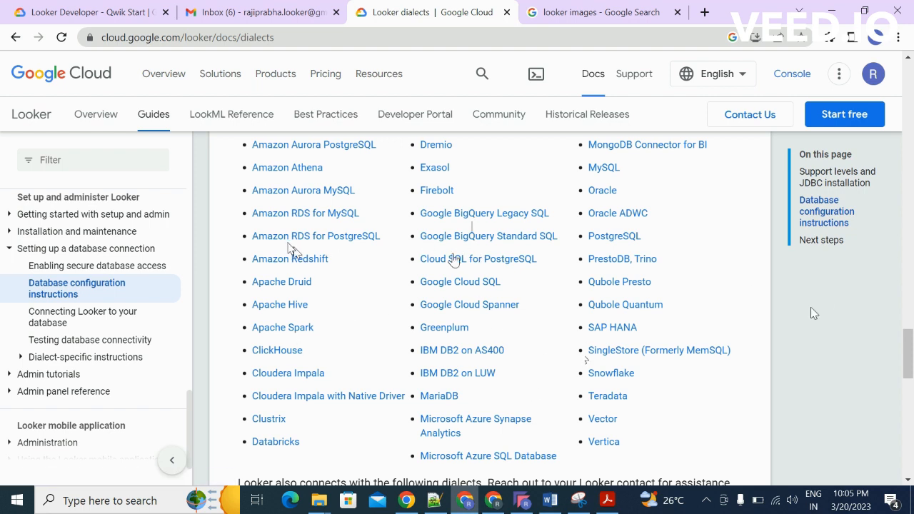
{"action": "mouse_move", "coordinate": [791, 341]}
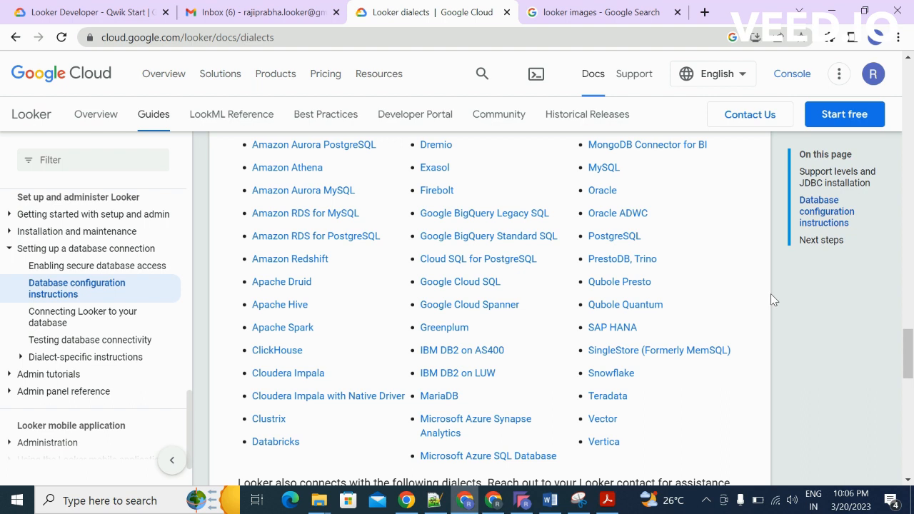
{"action": "mouse_move", "coordinate": [602, 419]}
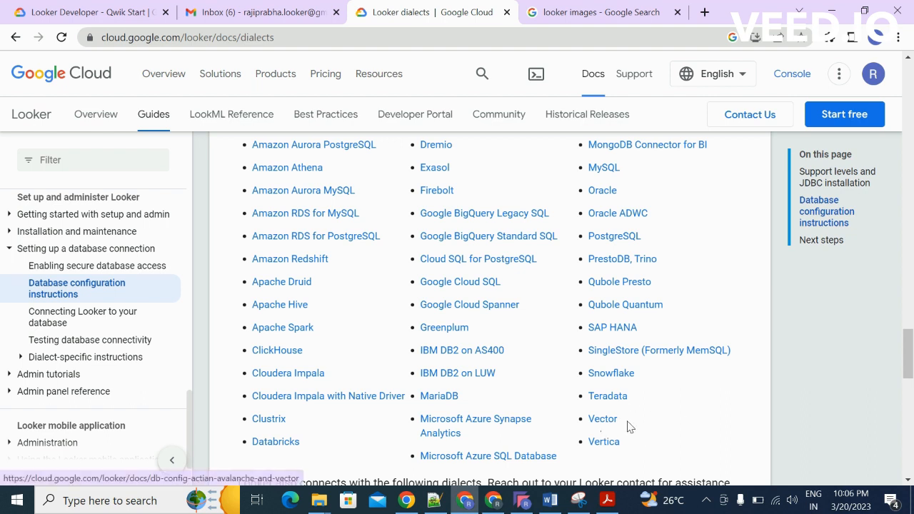
{"action": "mouse_move", "coordinate": [647, 239]}
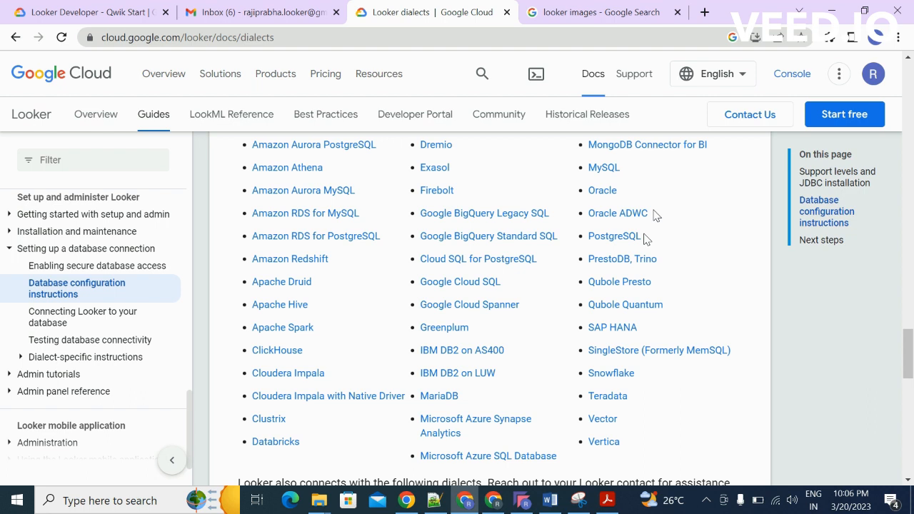
{"action": "mouse_move", "coordinate": [585, 429]}
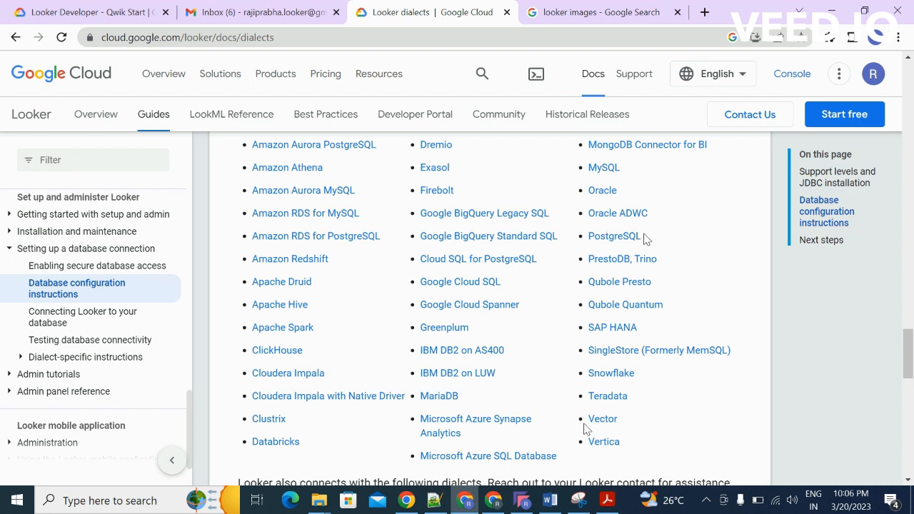